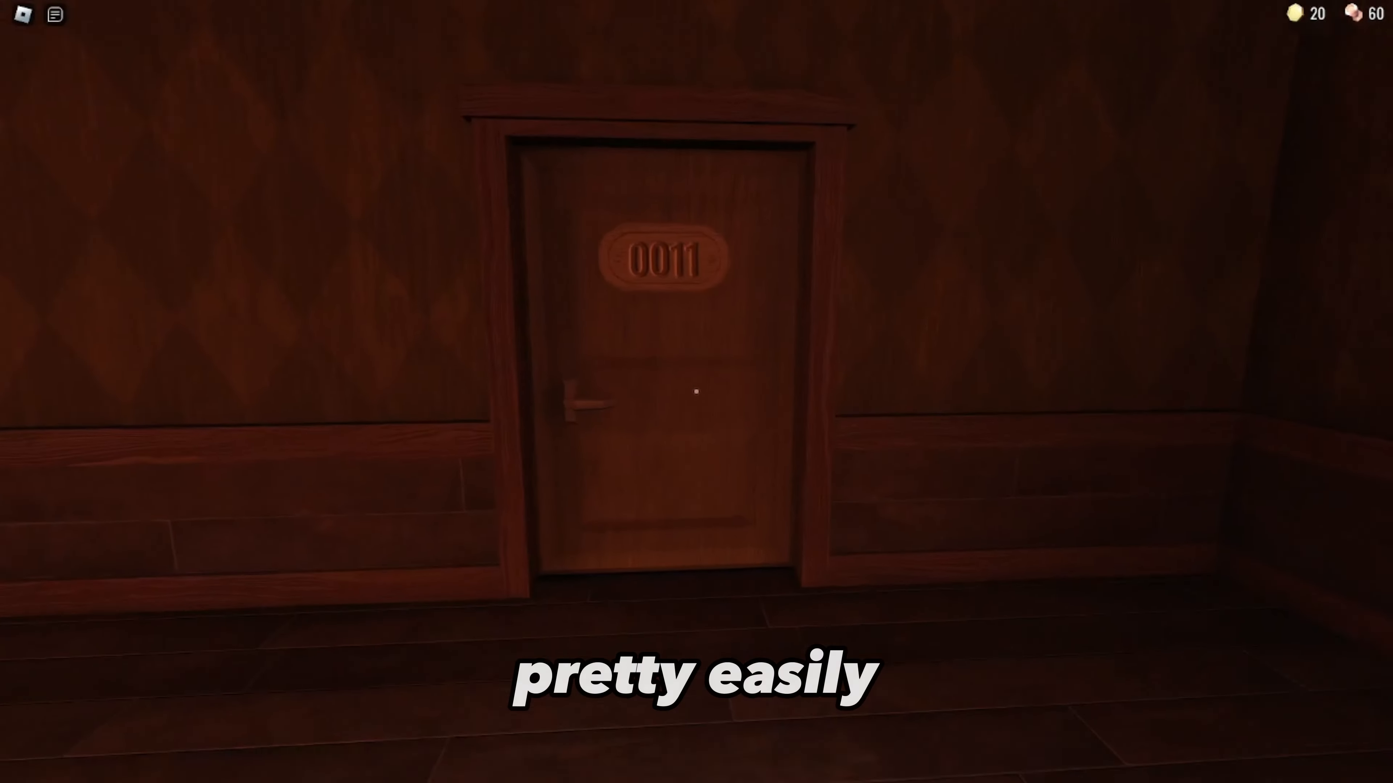
{"action": "mouse_move", "coordinate": [697, 391]}
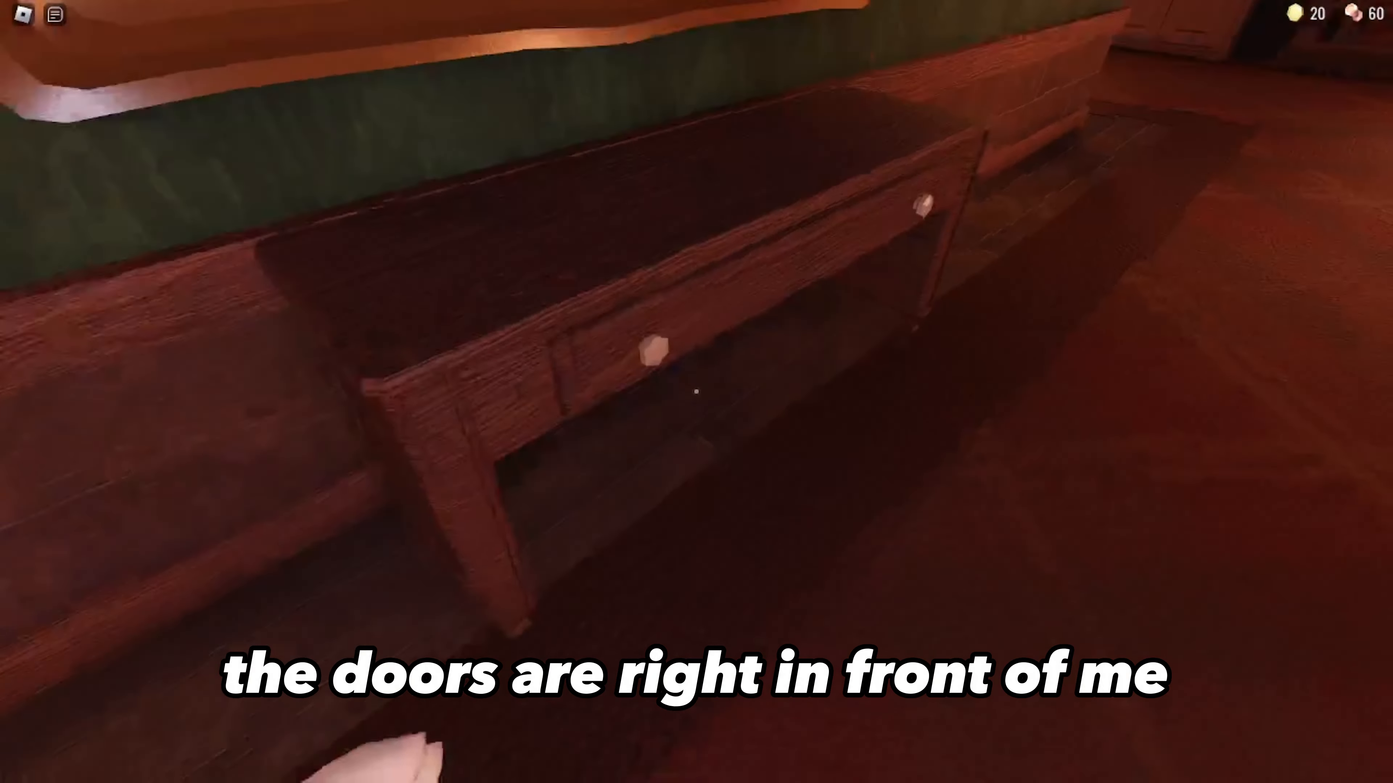
{"action": "mouse_move", "coordinate": [697, 392]}
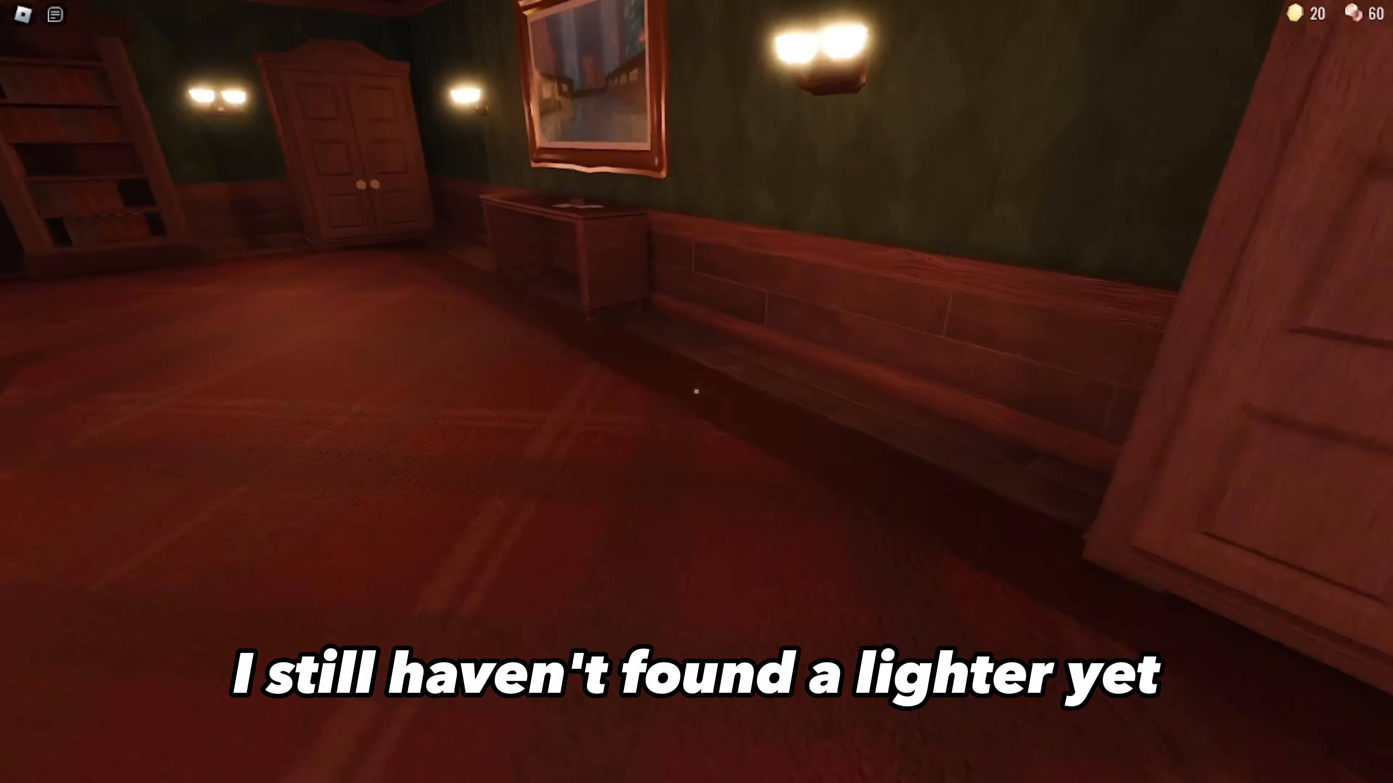
{"action": "mouse_move", "coordinate": [696, 392]}
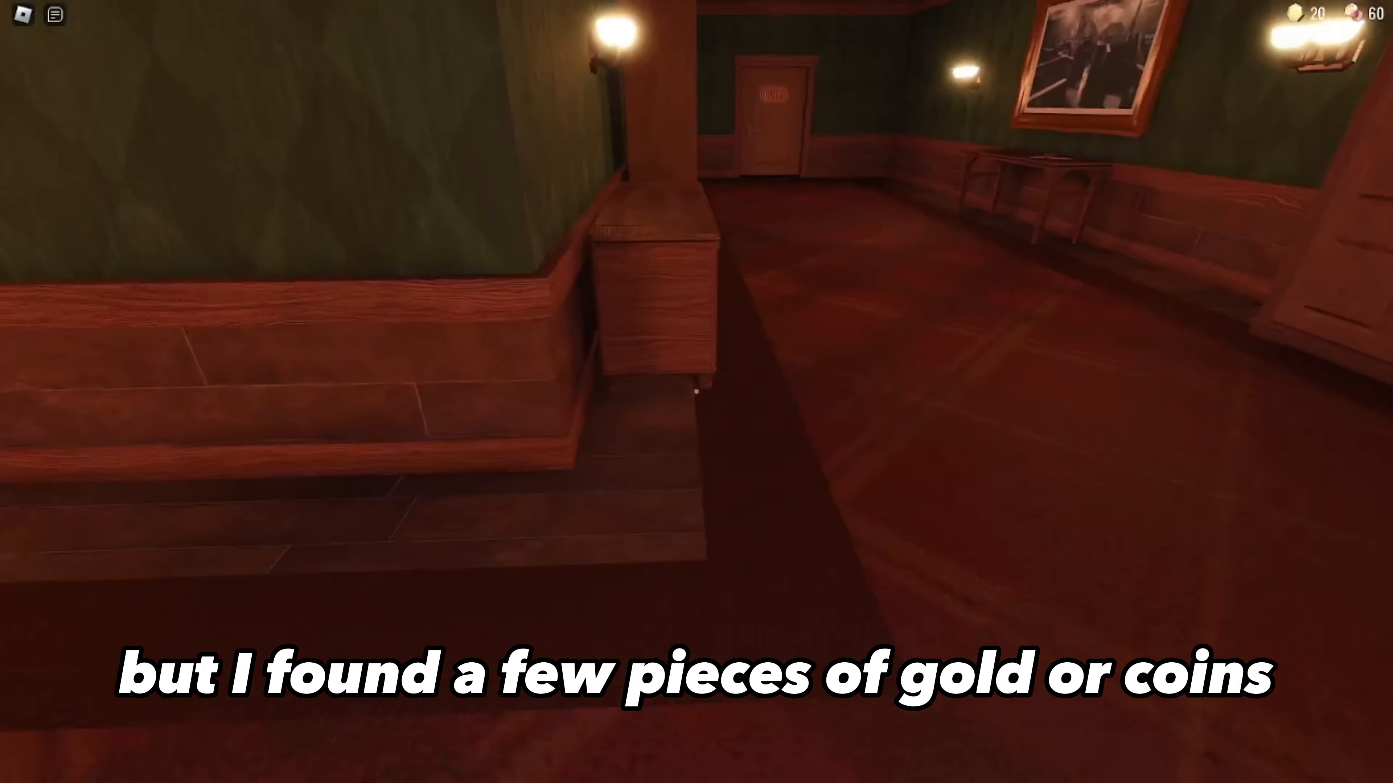
{"action": "mouse_move", "coordinate": [696, 392]}
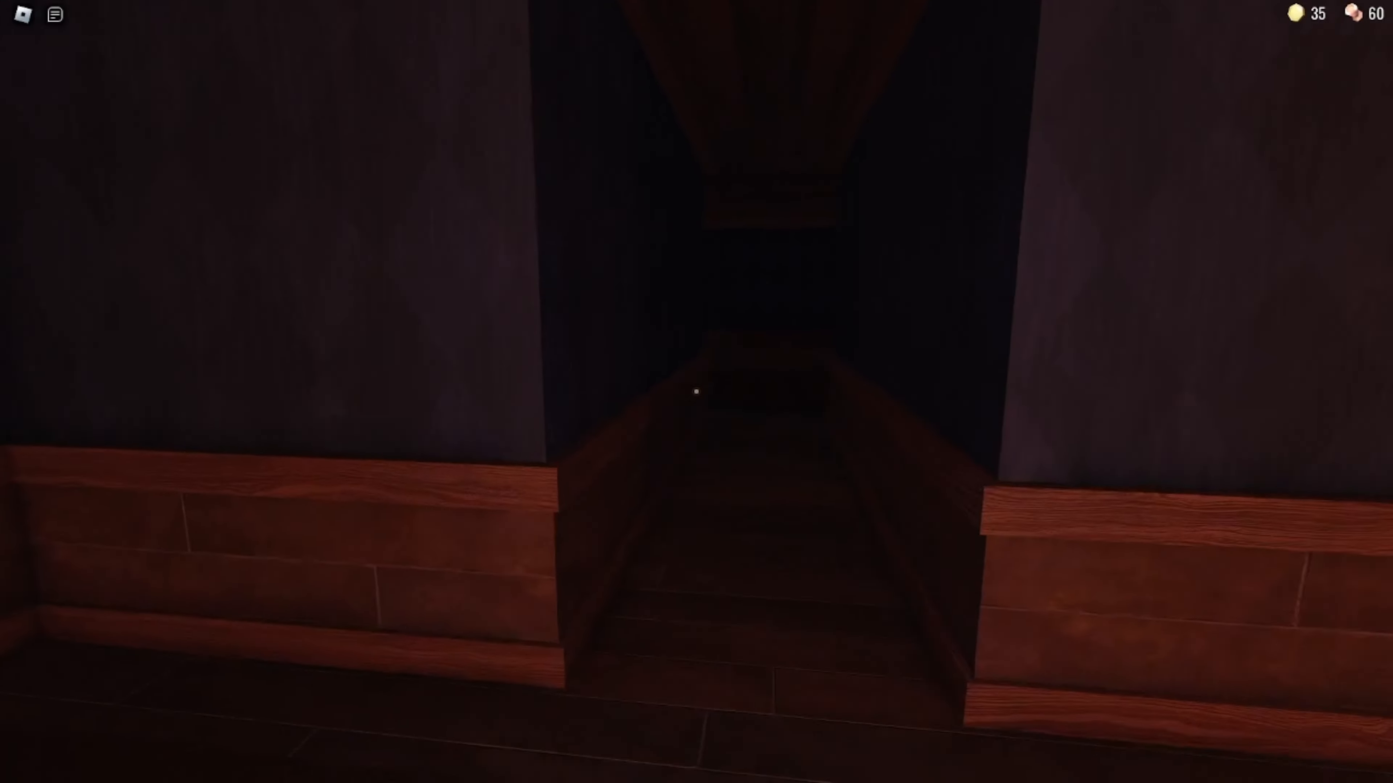
{"action": "mouse_move", "coordinate": [696, 391]}
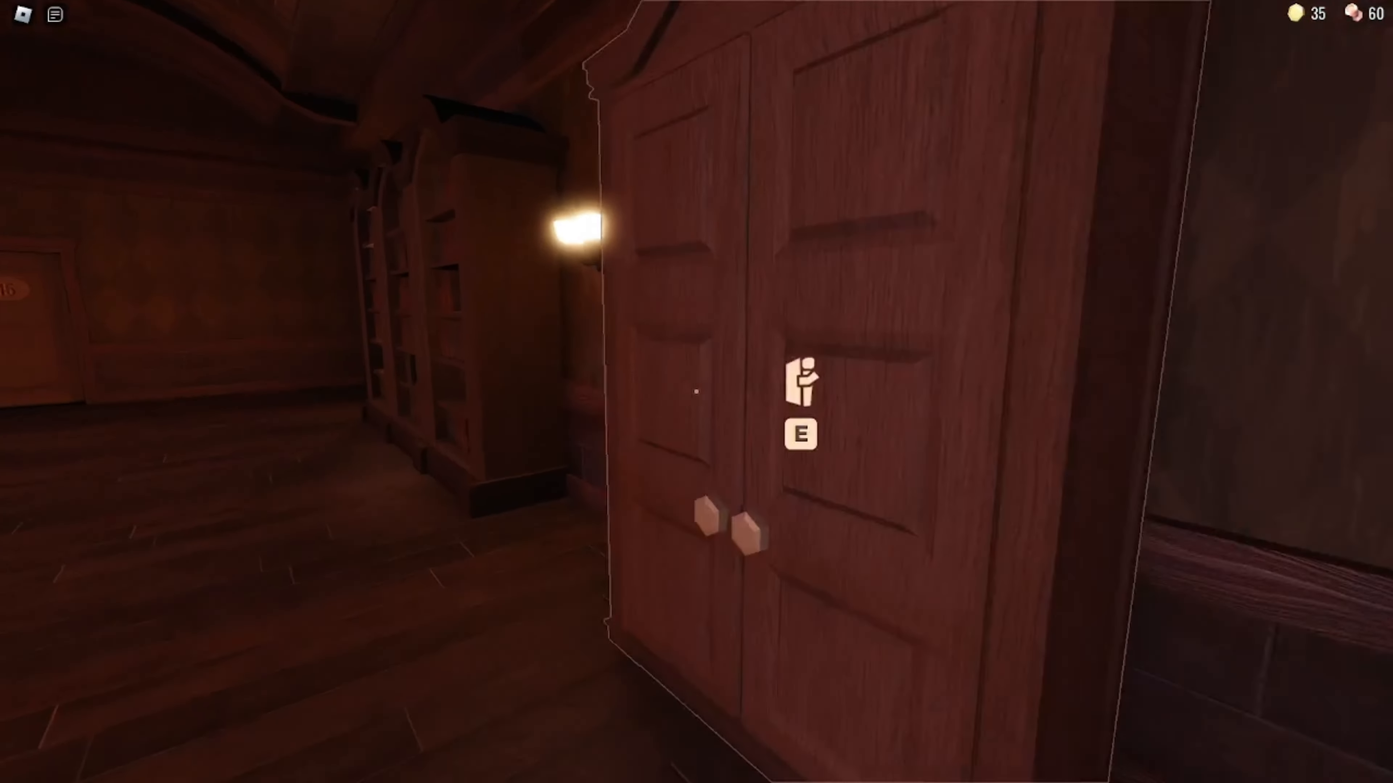
Hide inside the wardrobe in room 0016 with gold at 35
{"action": "key", "text": "e"}
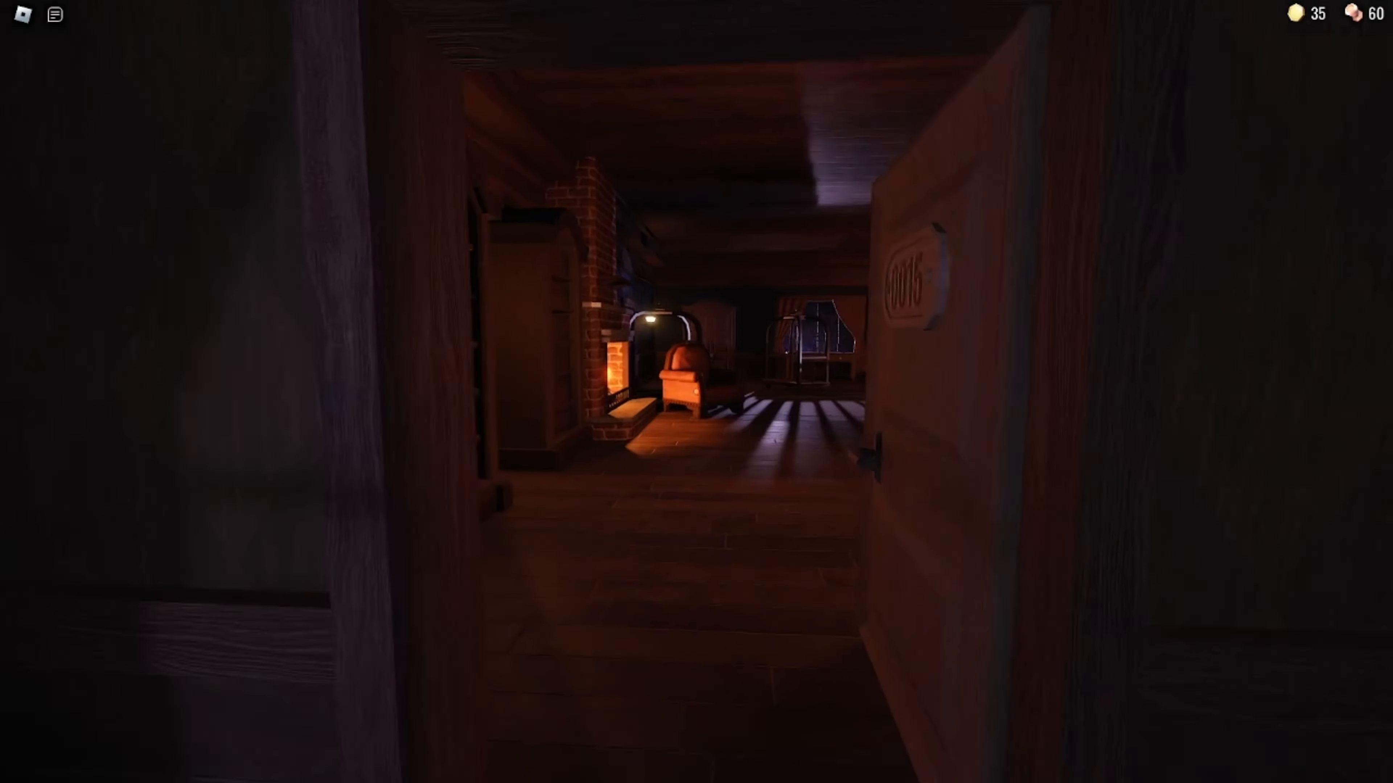
{"action": "mouse_move", "coordinate": [711, 391]}
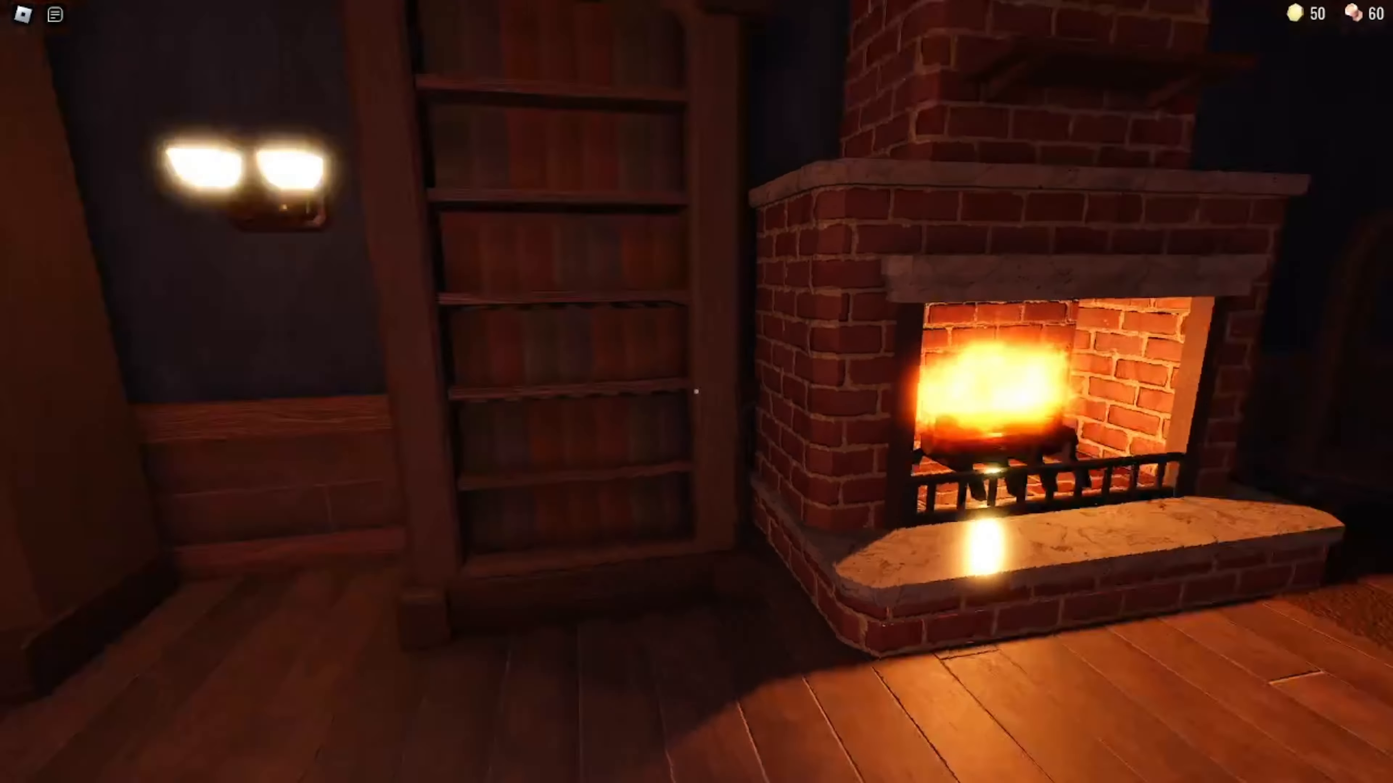
{"action": "mouse_move", "coordinate": [697, 392]}
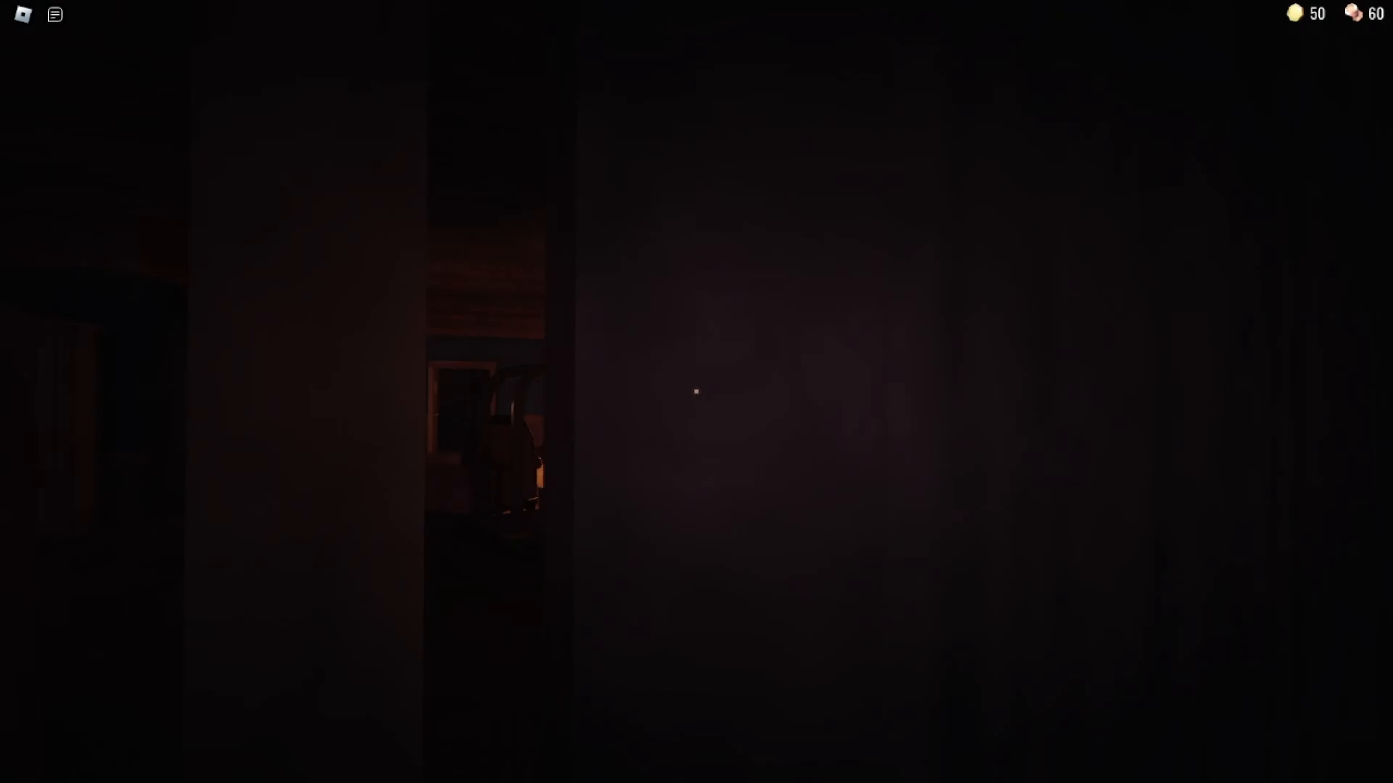
{"action": "mouse_move", "coordinate": [696, 392]}
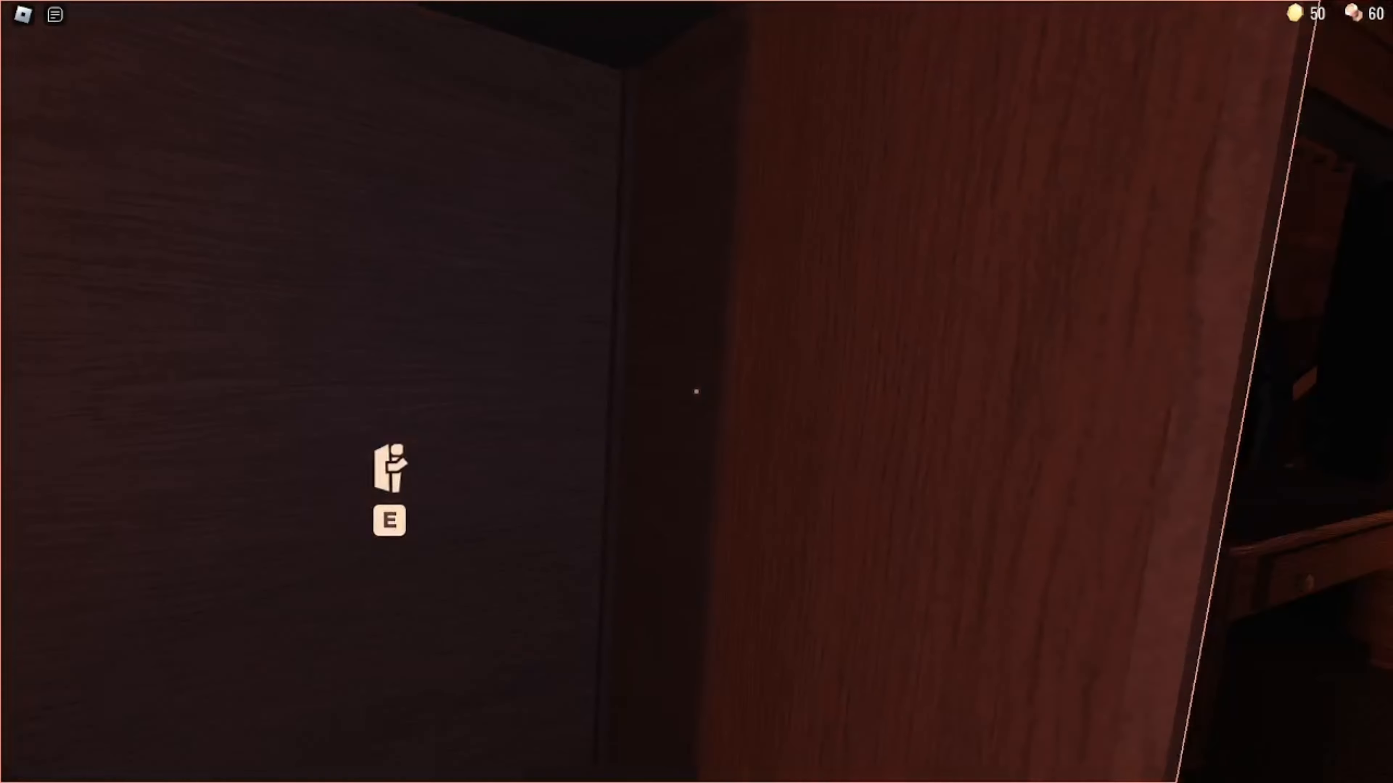
Leave the wardrobe and loot the dresser's upper and lower drawers, raising gold to 65
{"action": "key", "text": "e"}
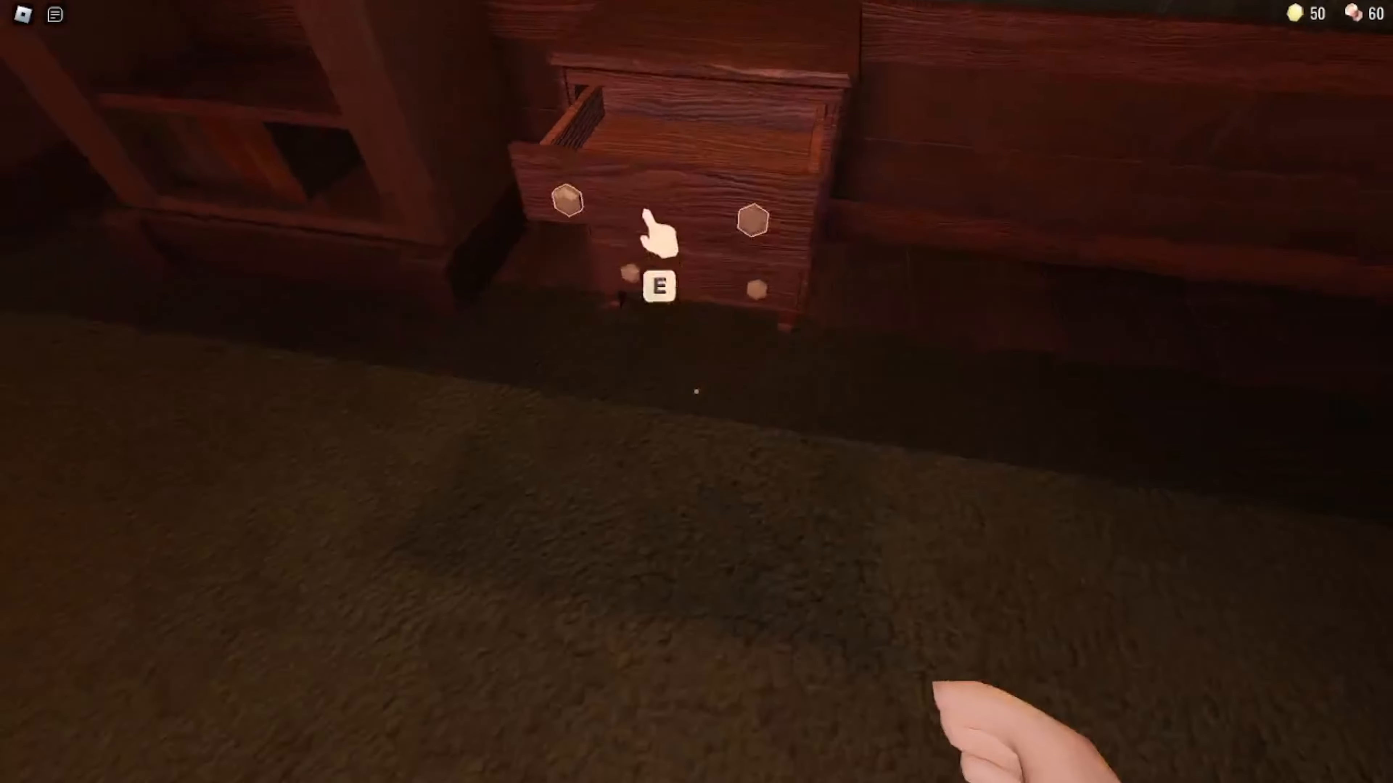
{"action": "key", "text": "e"}
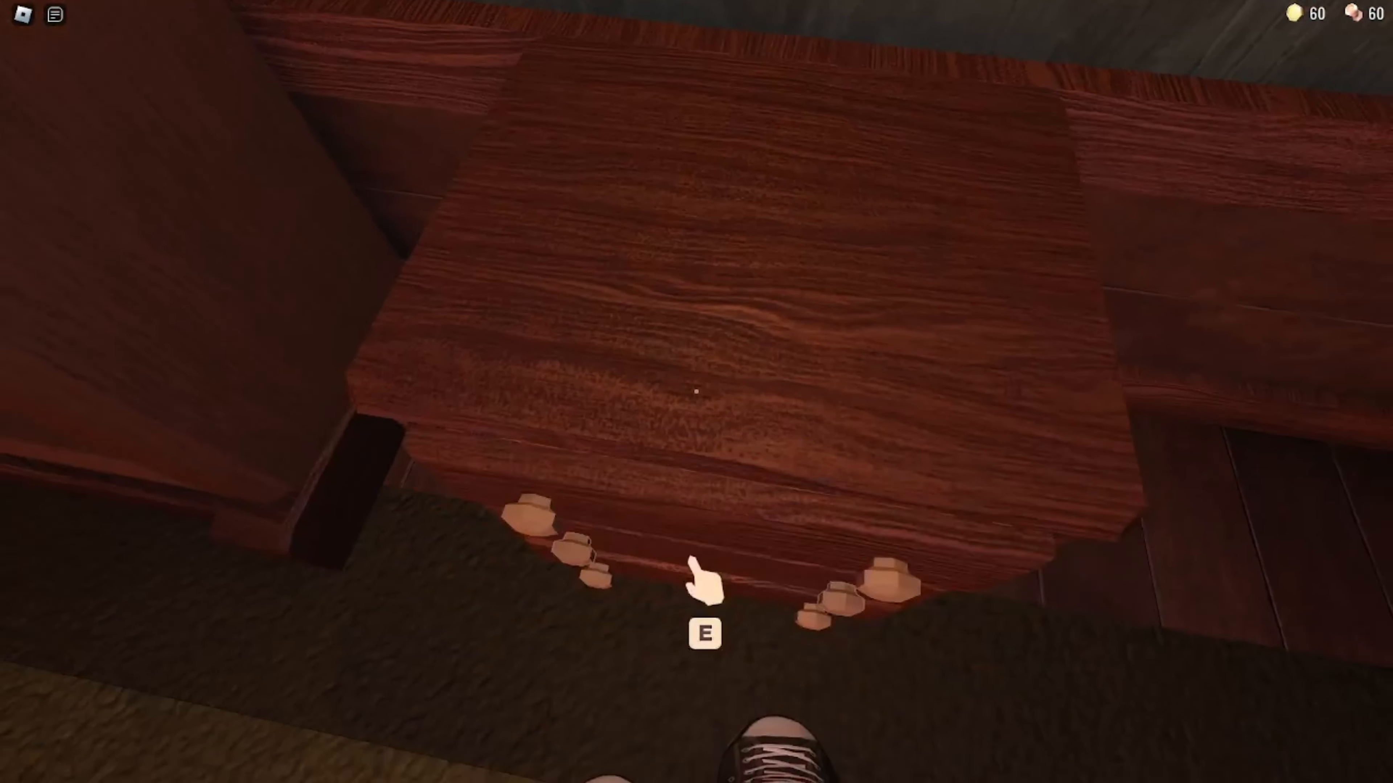
{"action": "key", "text": "e"}
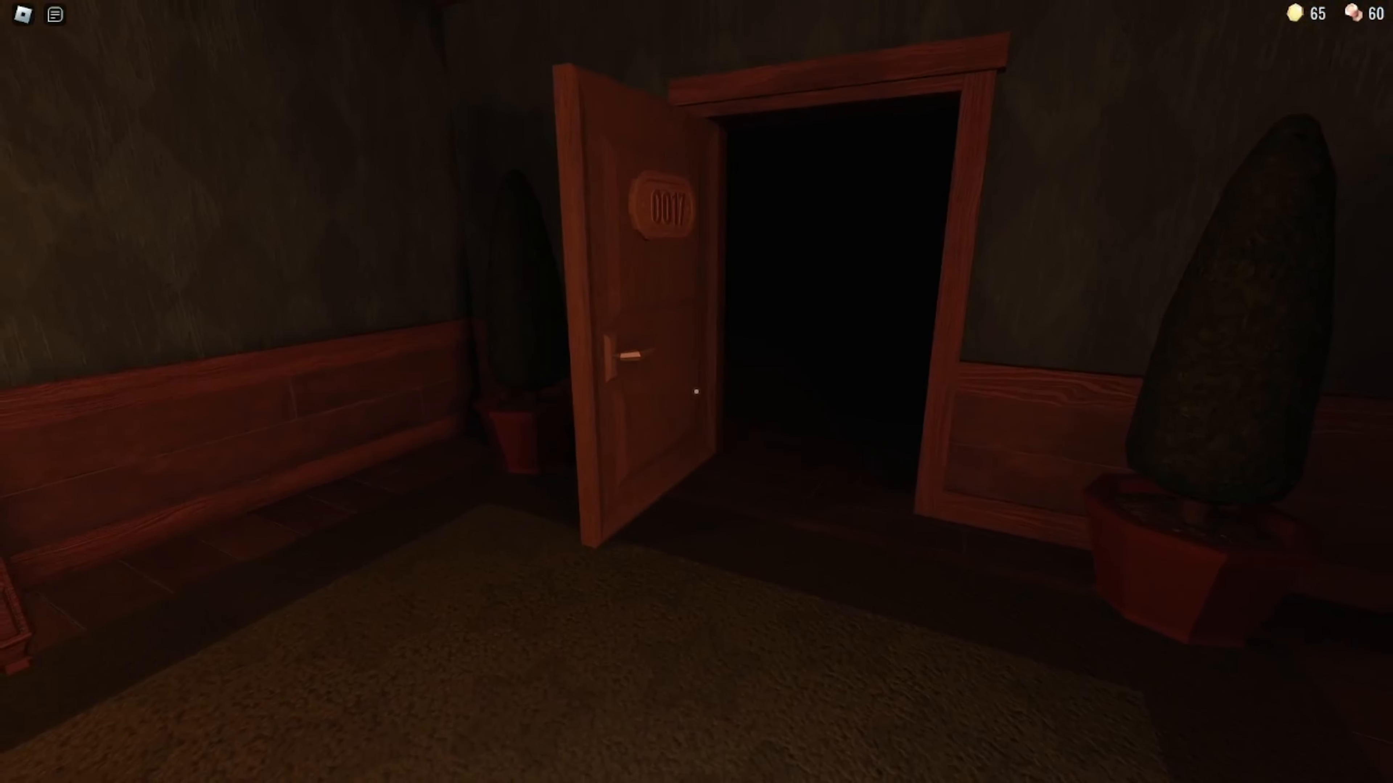
{"action": "mouse_move", "coordinate": [696, 392]}
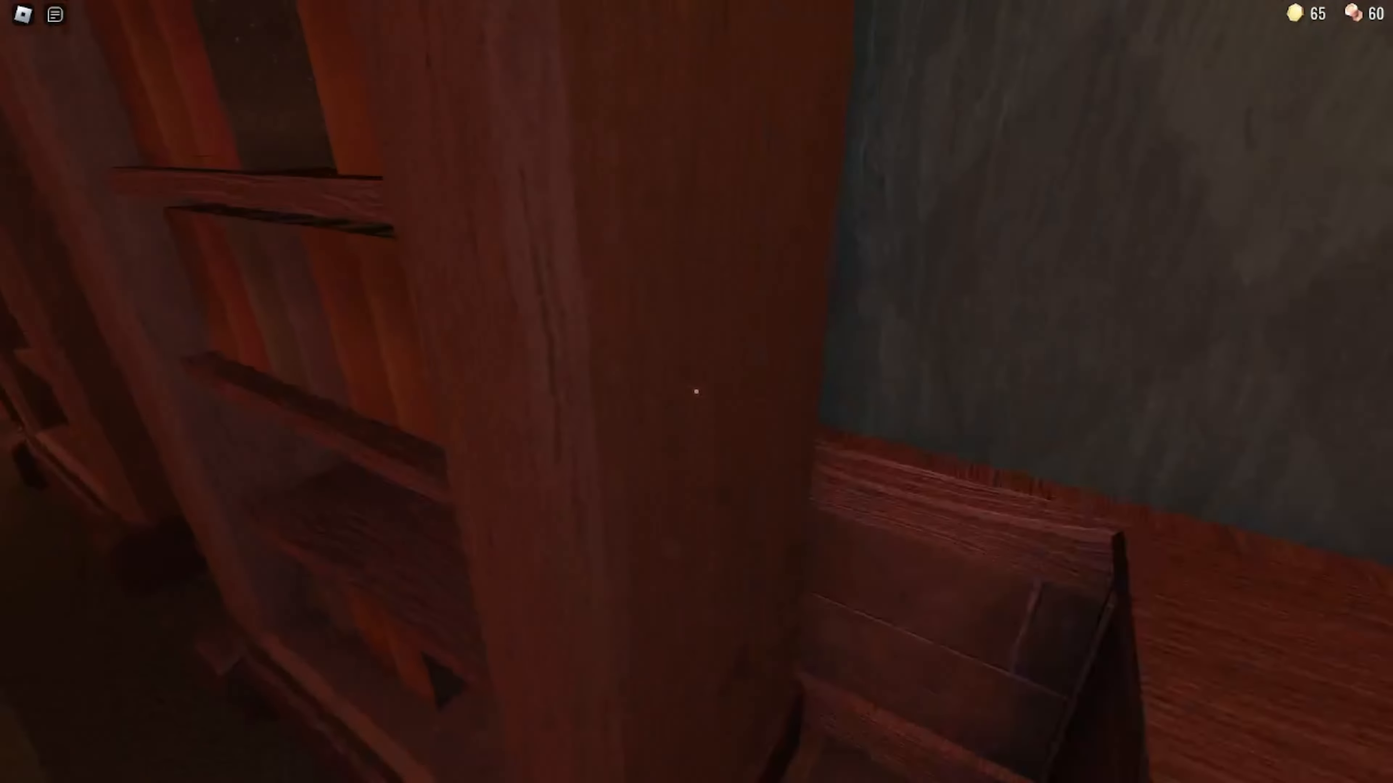
{"action": "mouse_move", "coordinate": [697, 392]}
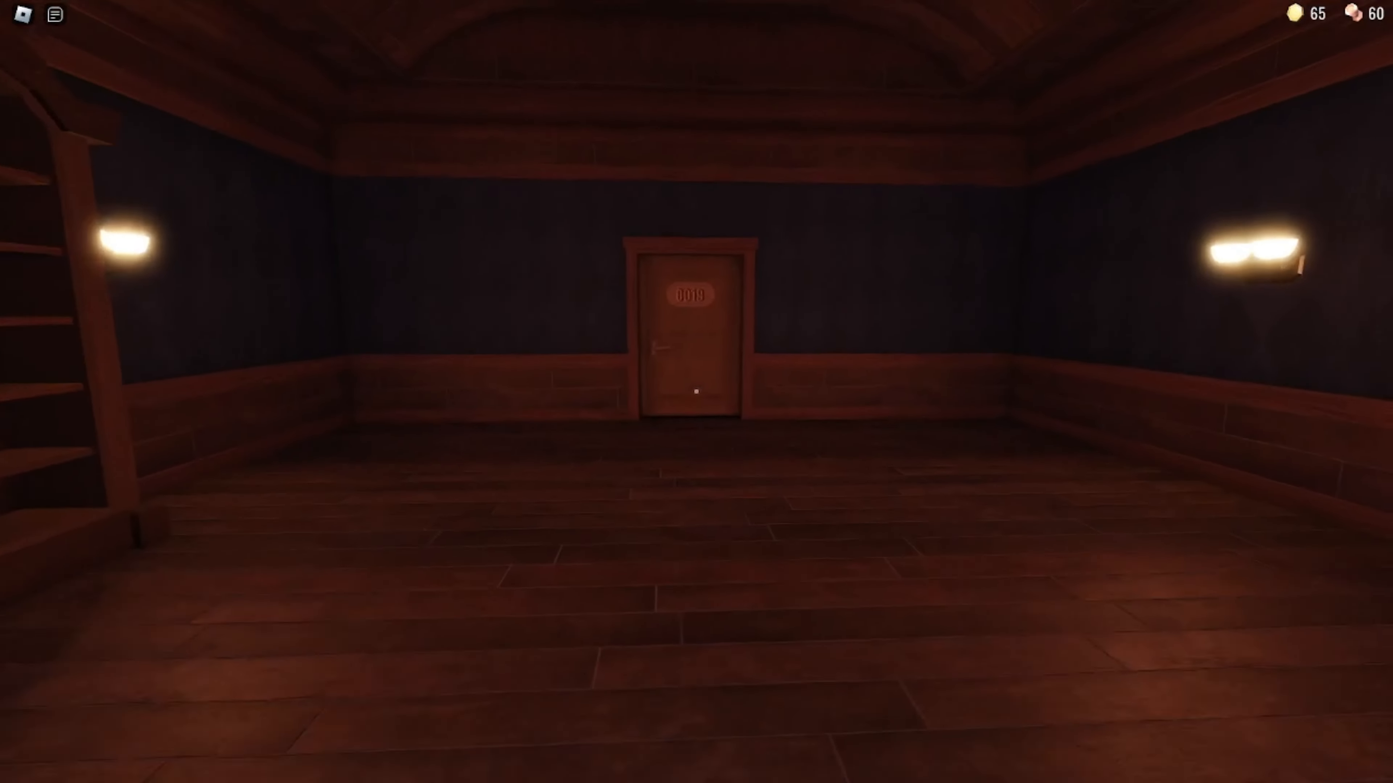
Walk forward through the dark rooms toward the dining room and the oval mirror
{"action": "key", "text": "w"}
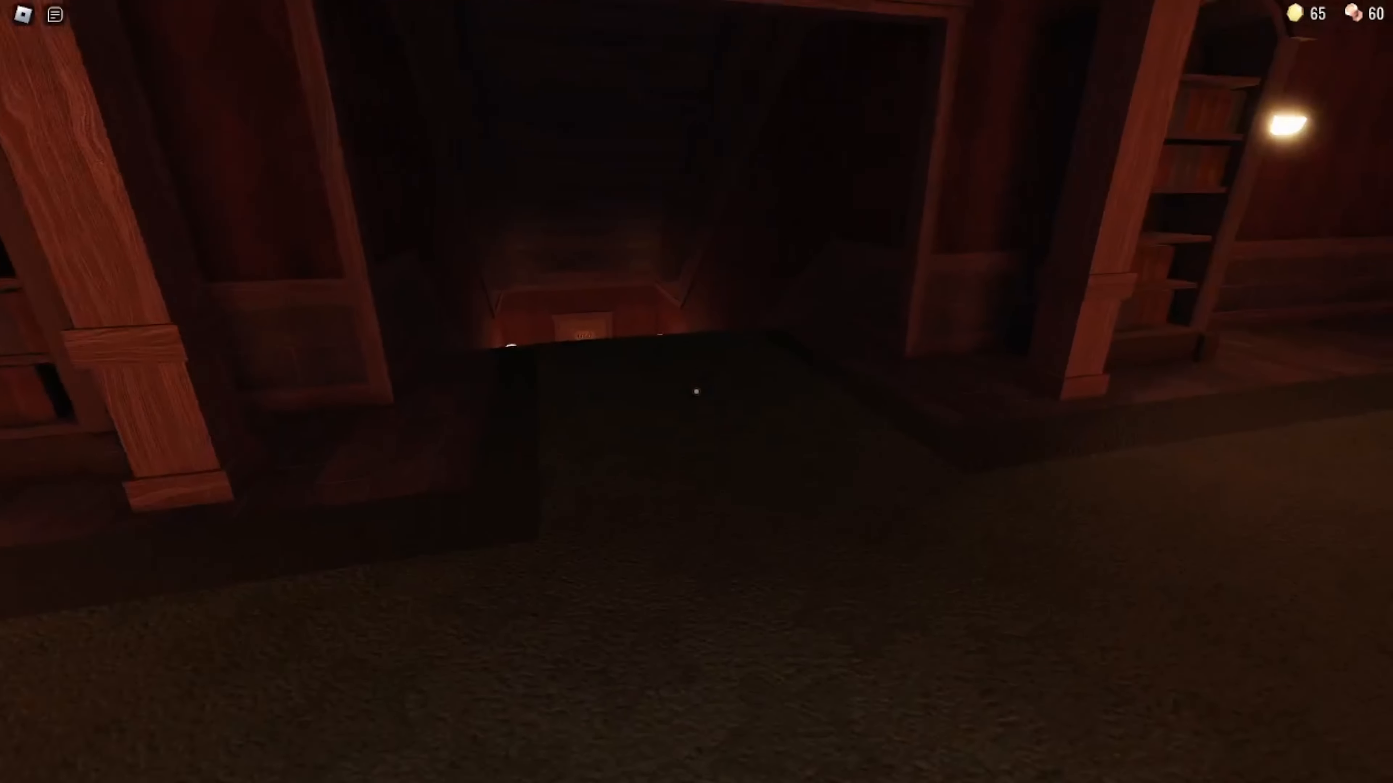
{"action": "mouse_move", "coordinate": [697, 392]}
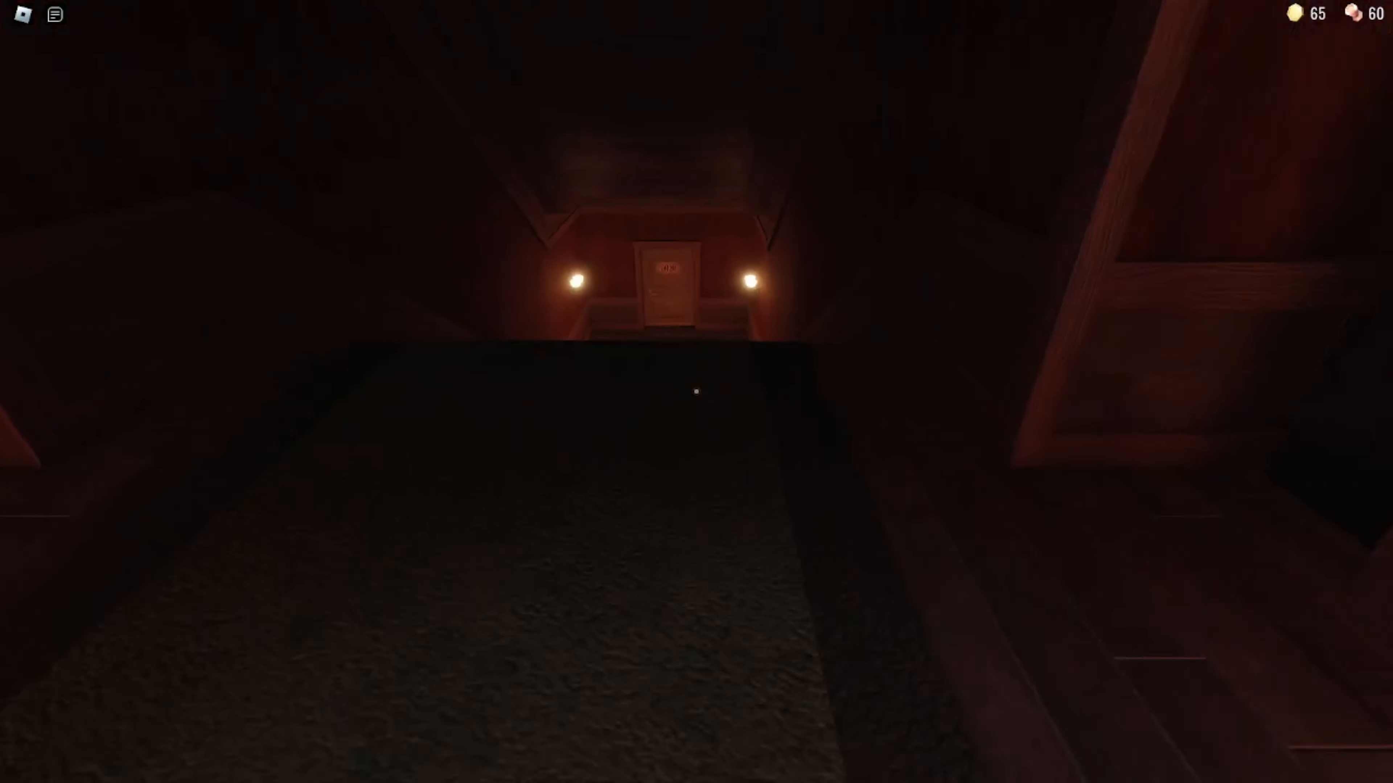
{"action": "key", "text": "w"}
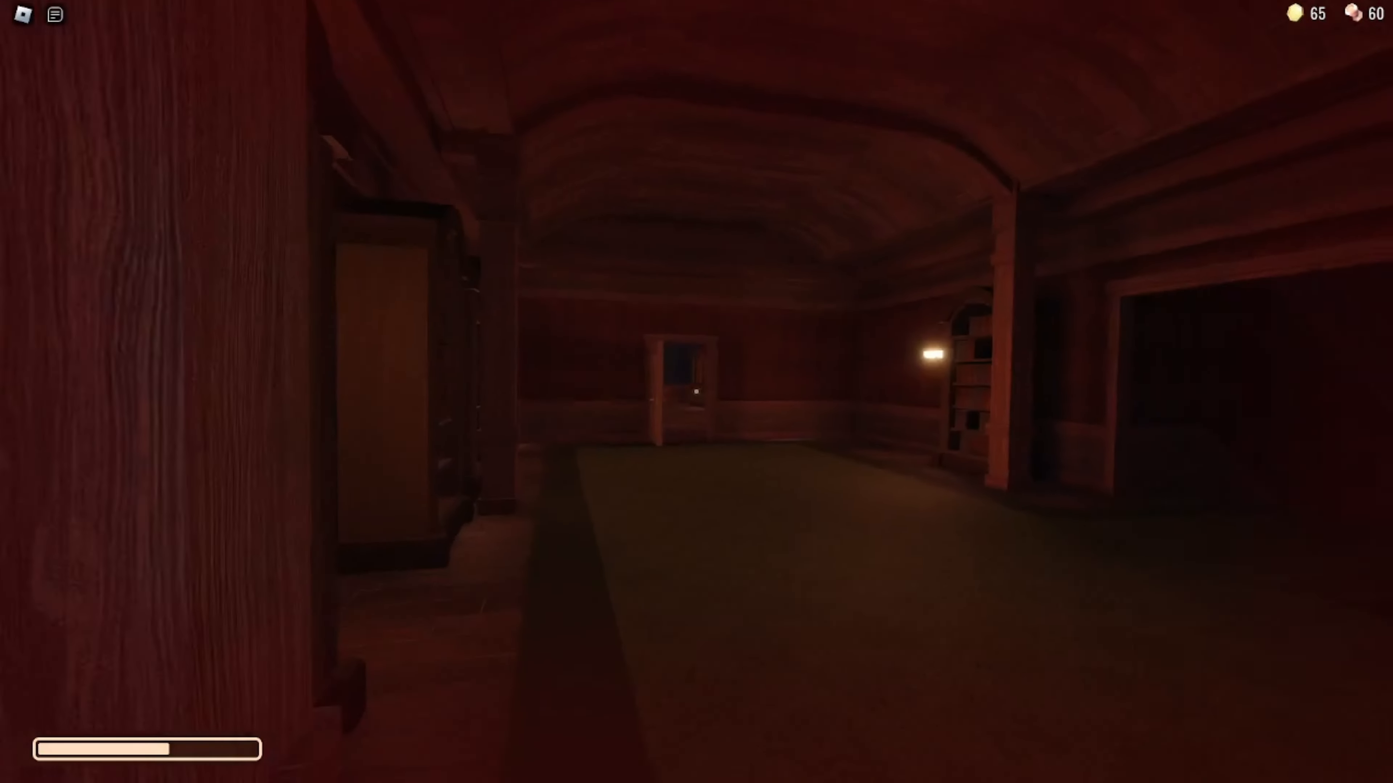
{"action": "mouse_move", "coordinate": [697, 391]}
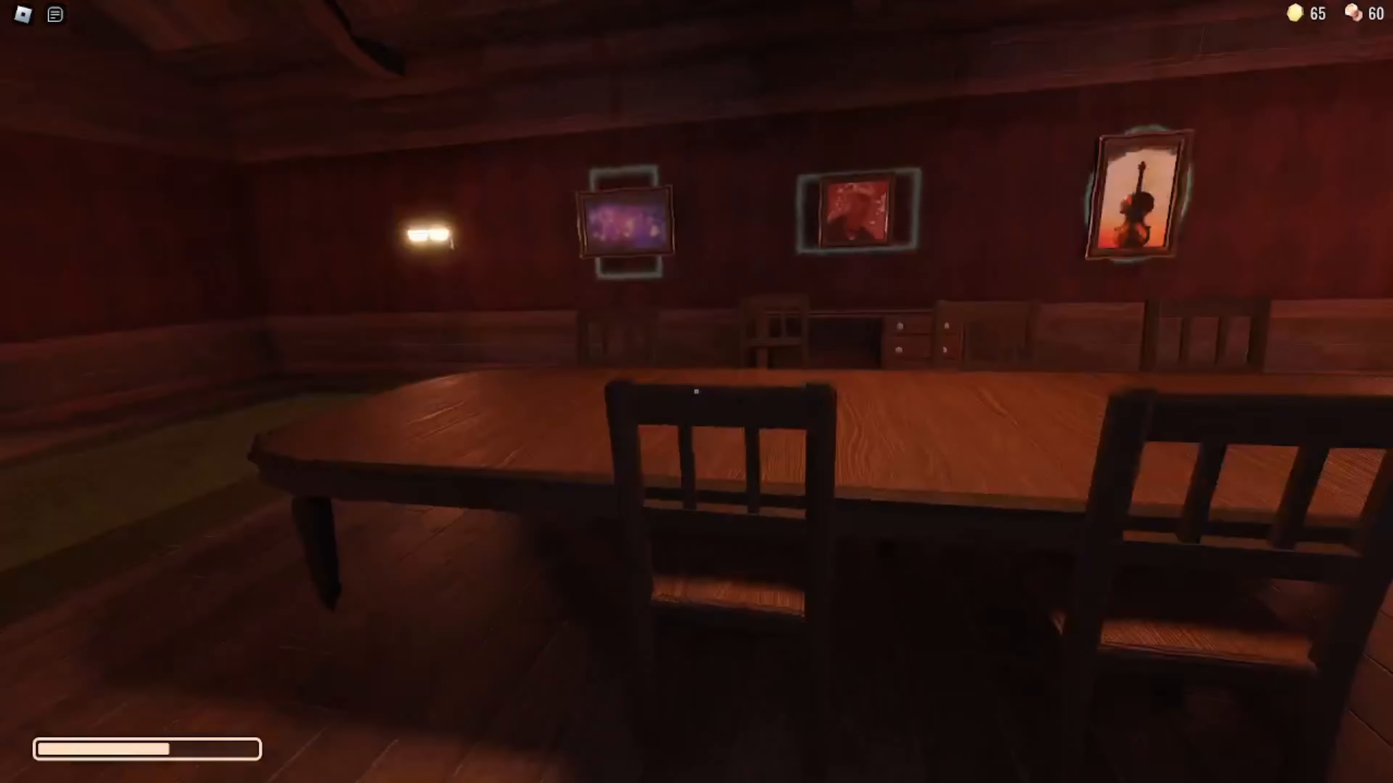
{"action": "mouse_move", "coordinate": [696, 392]}
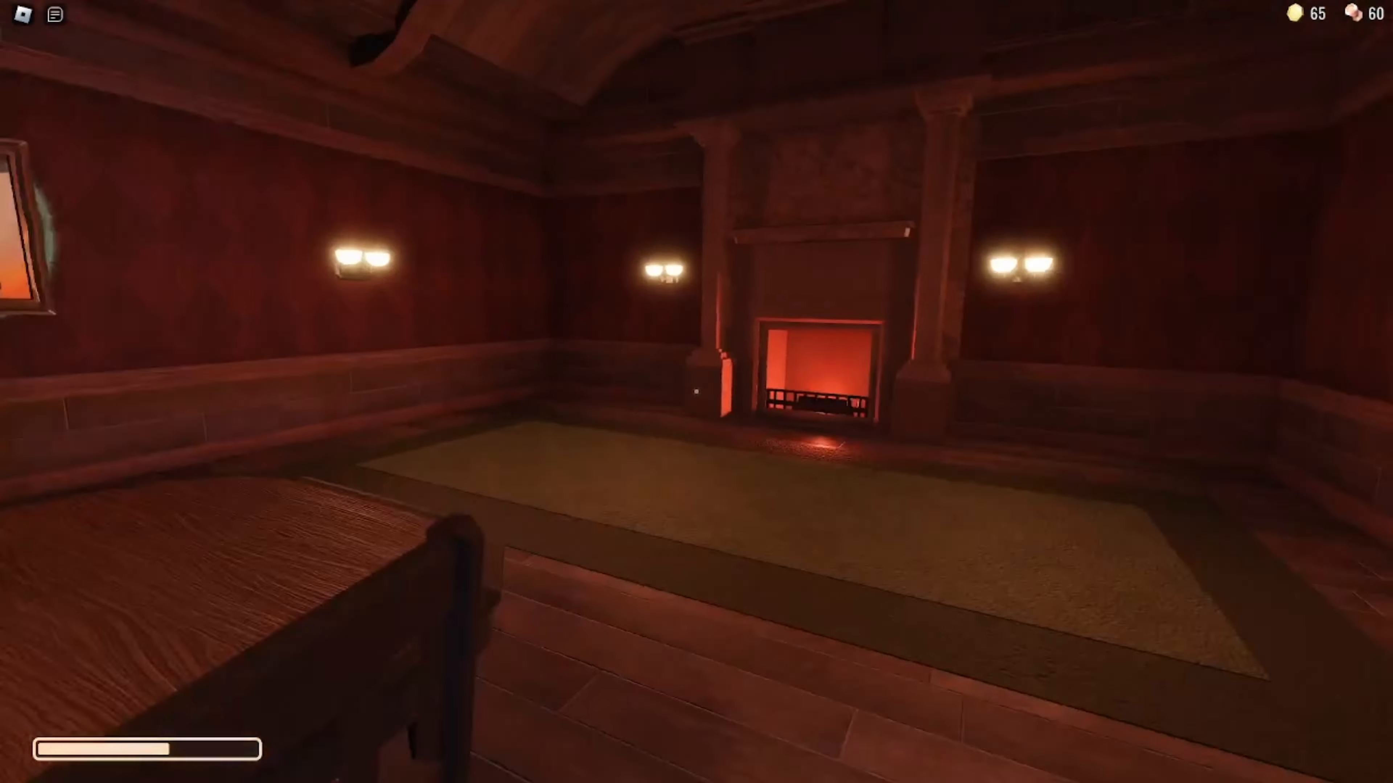
{"action": "mouse_move", "coordinate": [697, 392]}
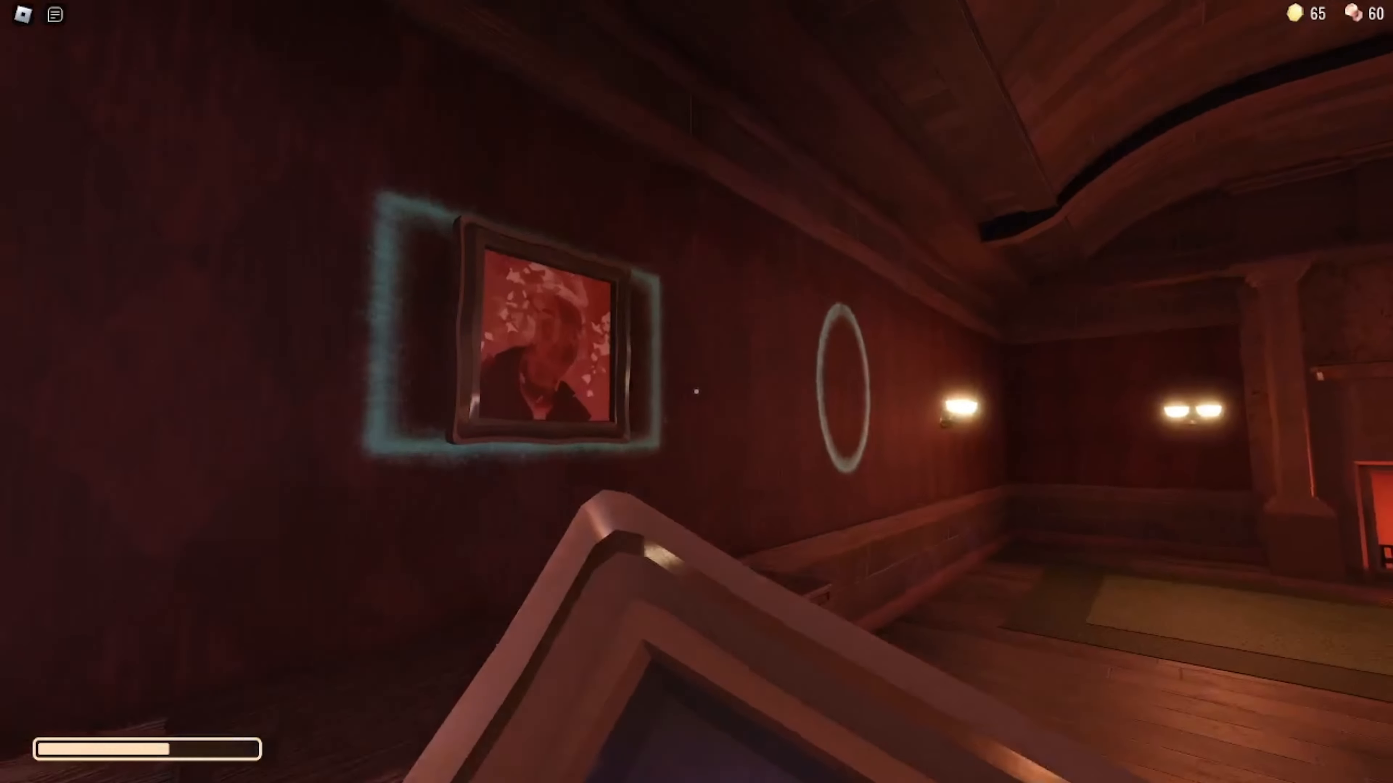
{"action": "mouse_move", "coordinate": [697, 392]}
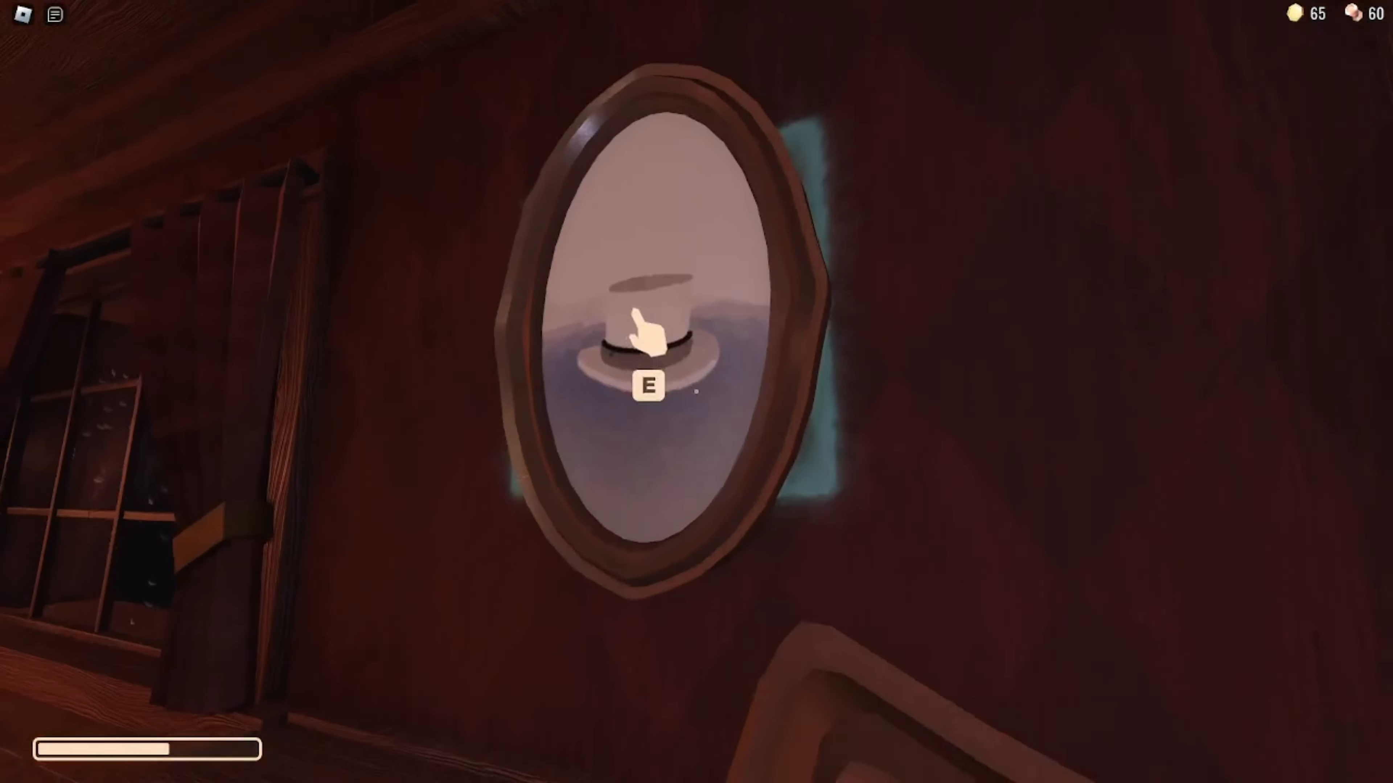
Take the top hat from the oval mirror in the dining room
{"action": "key", "text": "e"}
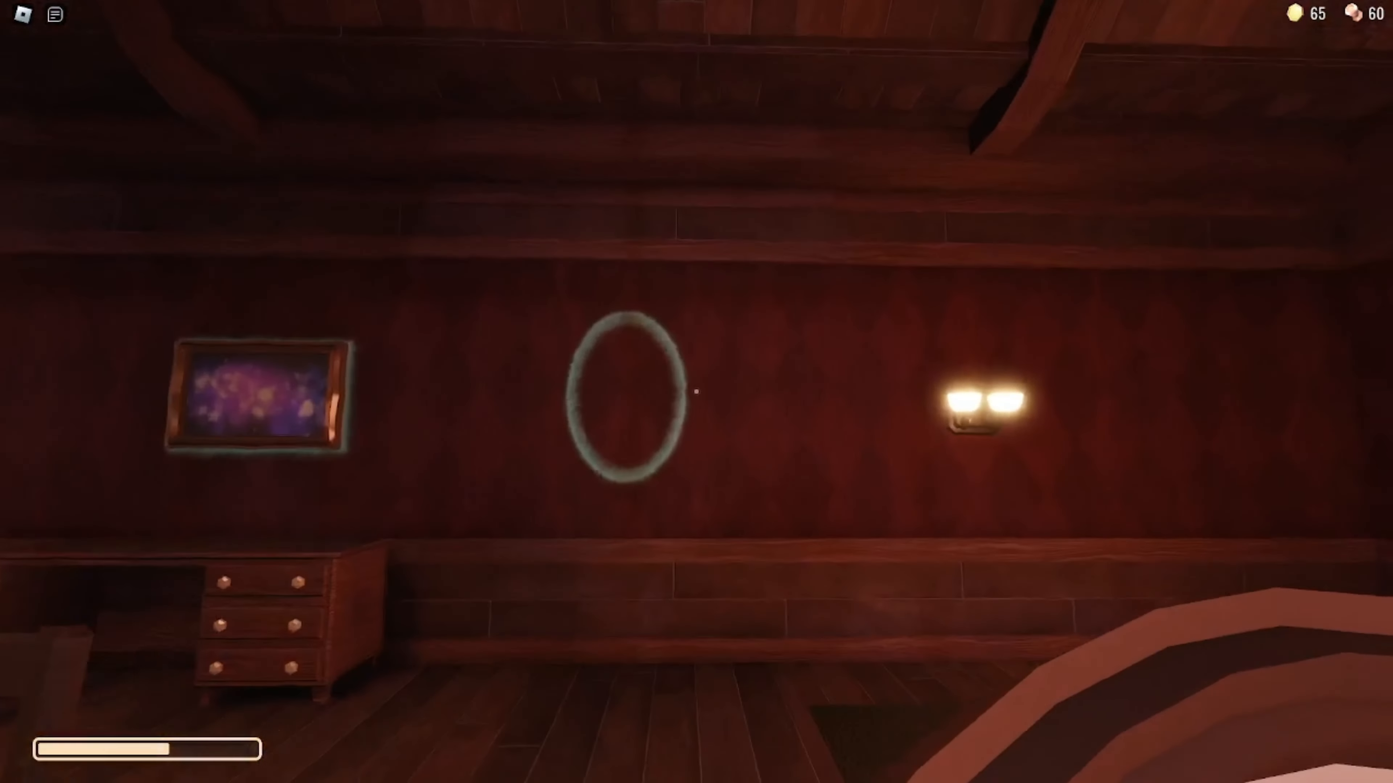
{"action": "mouse_move", "coordinate": [696, 392]}
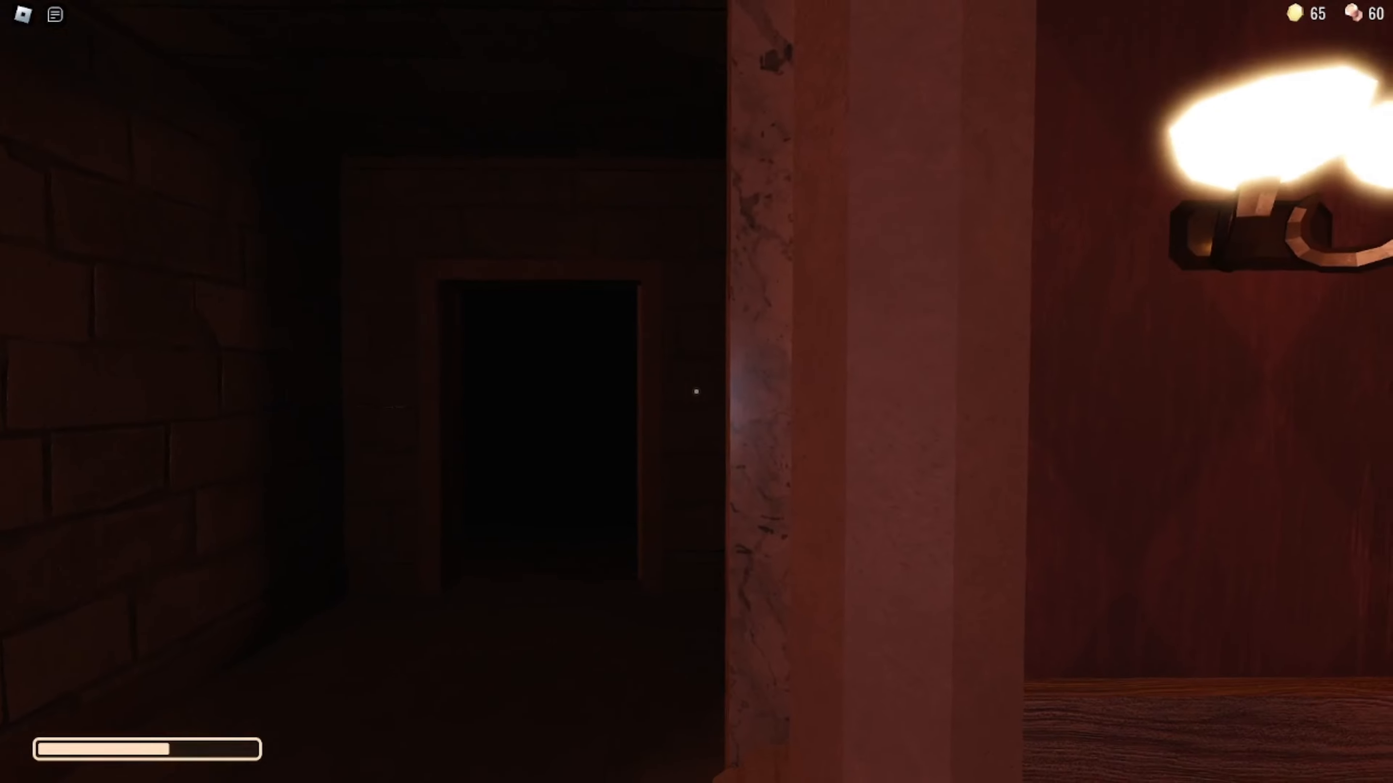
{"action": "mouse_move", "coordinate": [697, 392]}
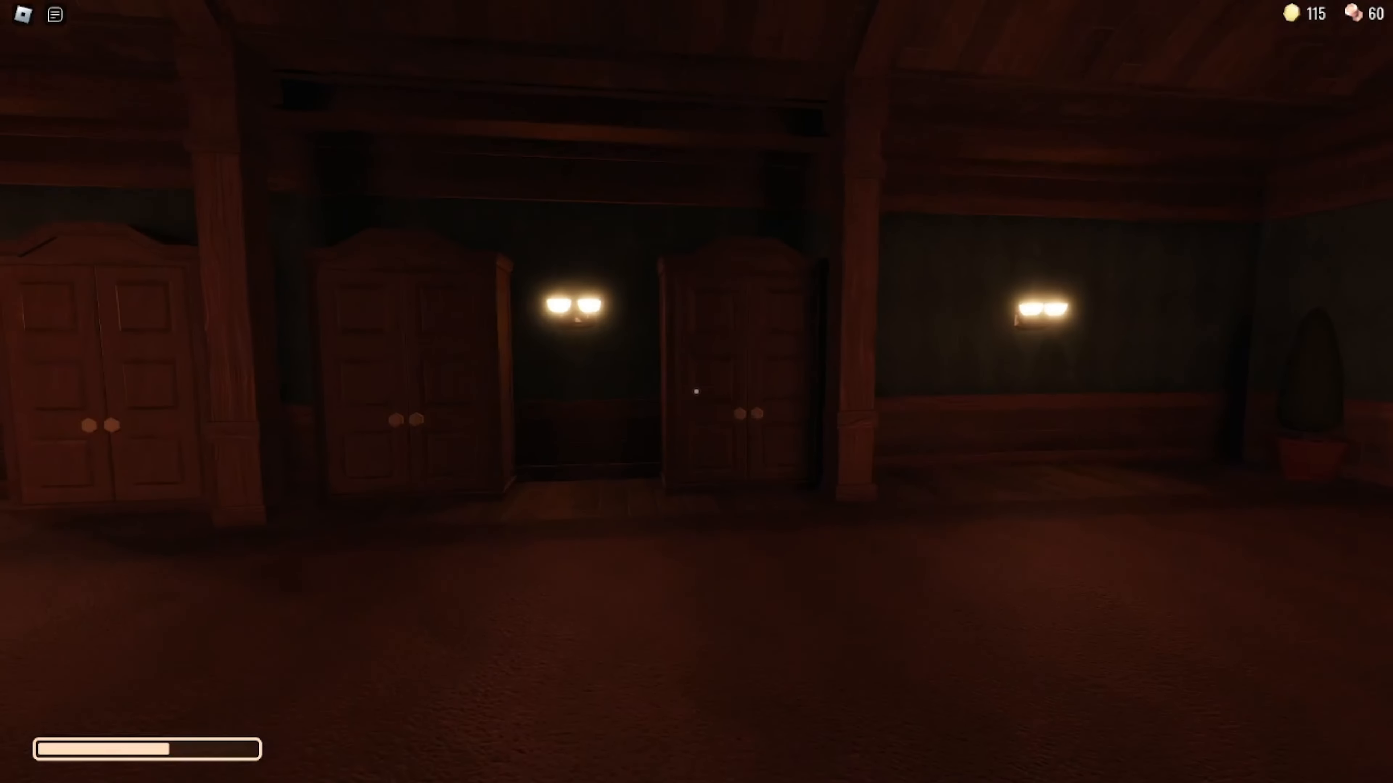
Walk to a wardrobe in the wardrobe room and hide inside it, gold at 115
{"action": "key", "text": "w"}
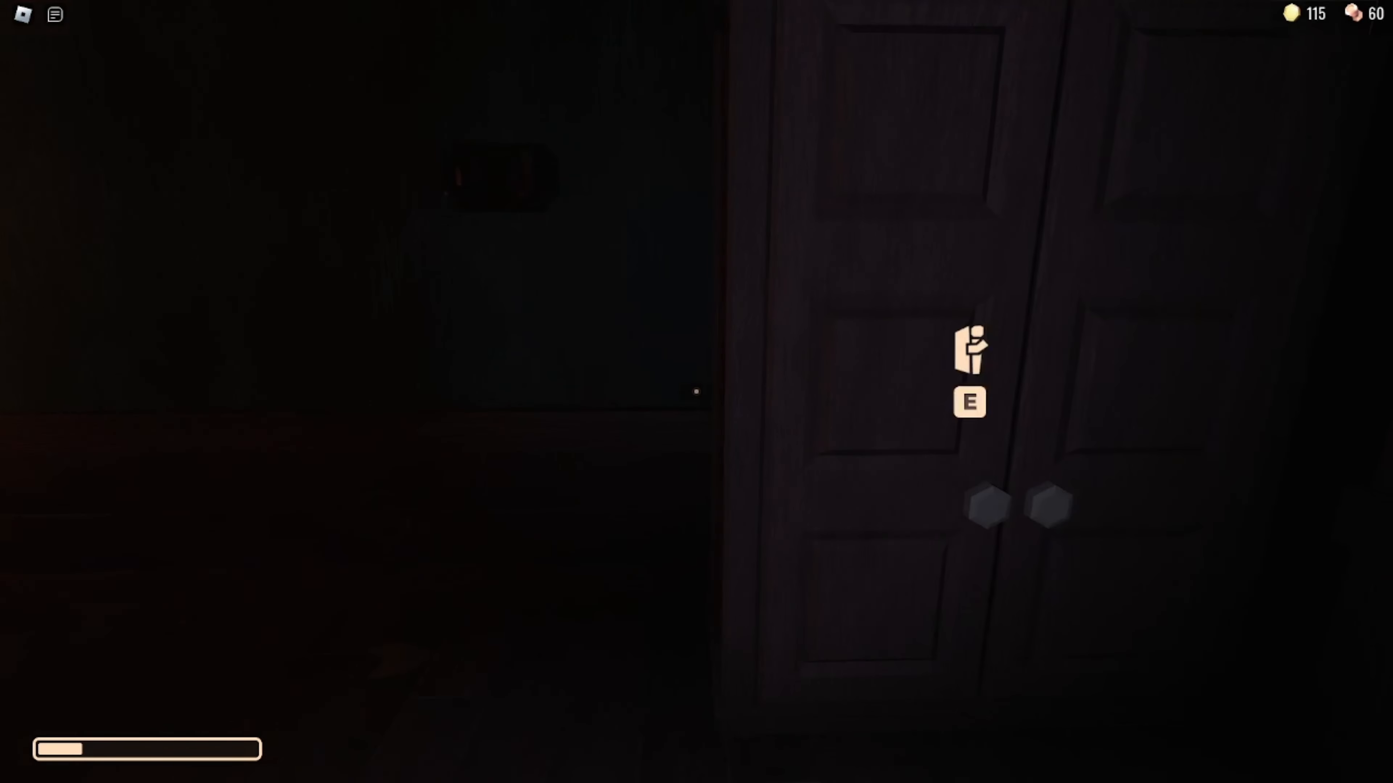
{"action": "key", "text": "e"}
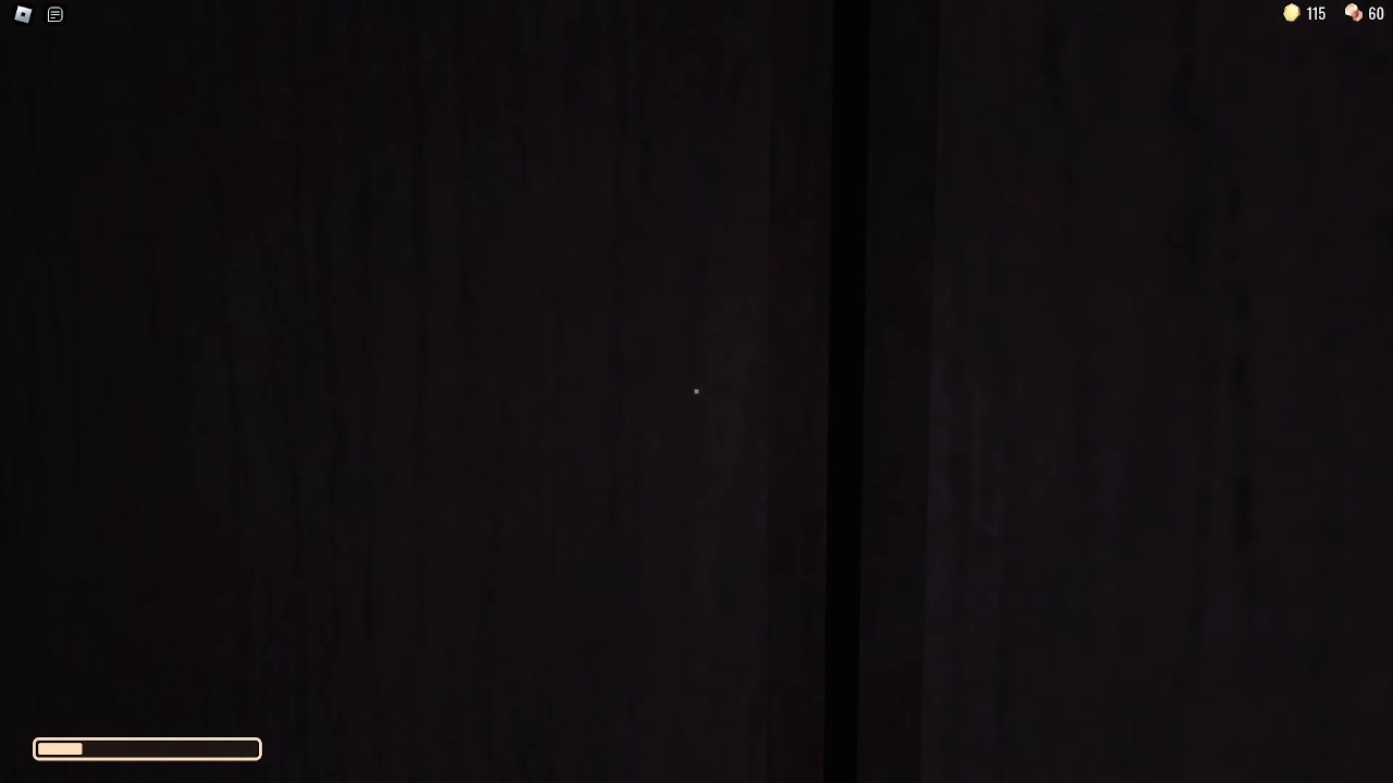